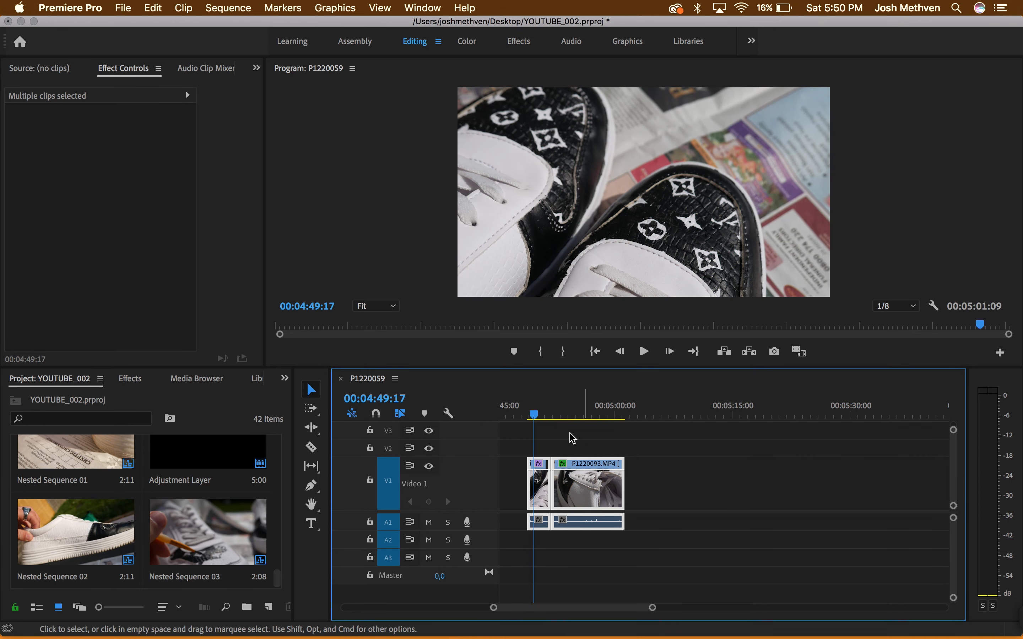
- Create a new adjustment layer via New Item and place it on V2 over the cut
click(642, 351)
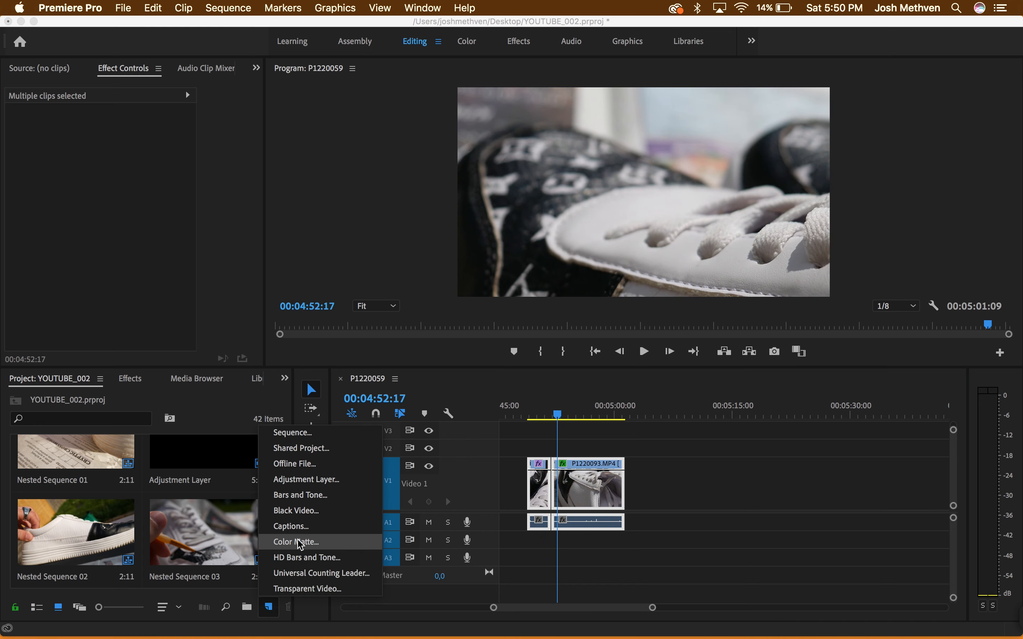
mouse_move(305, 480)
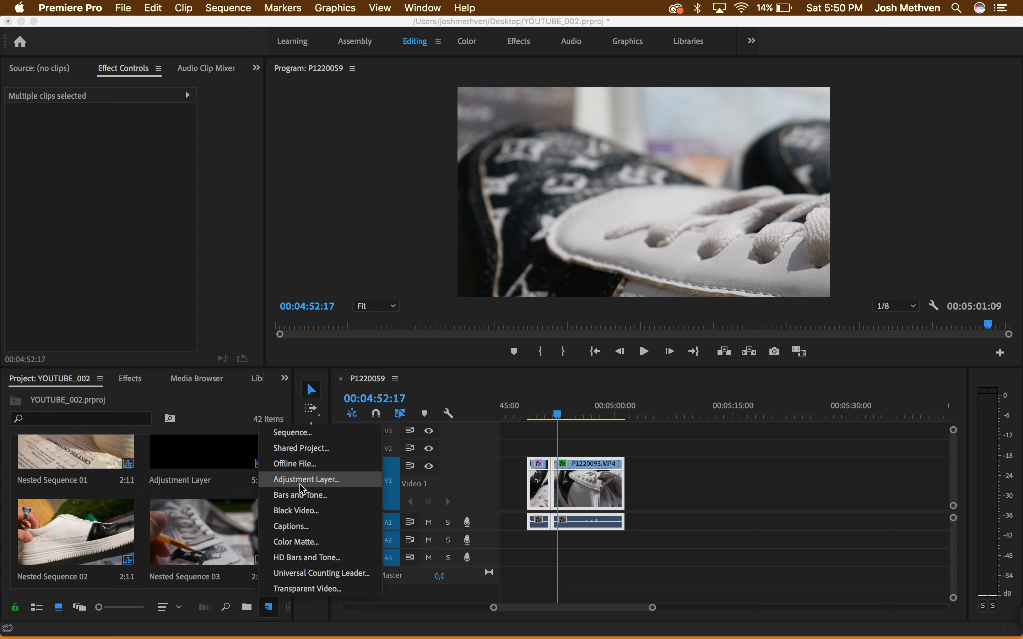
click(307, 479)
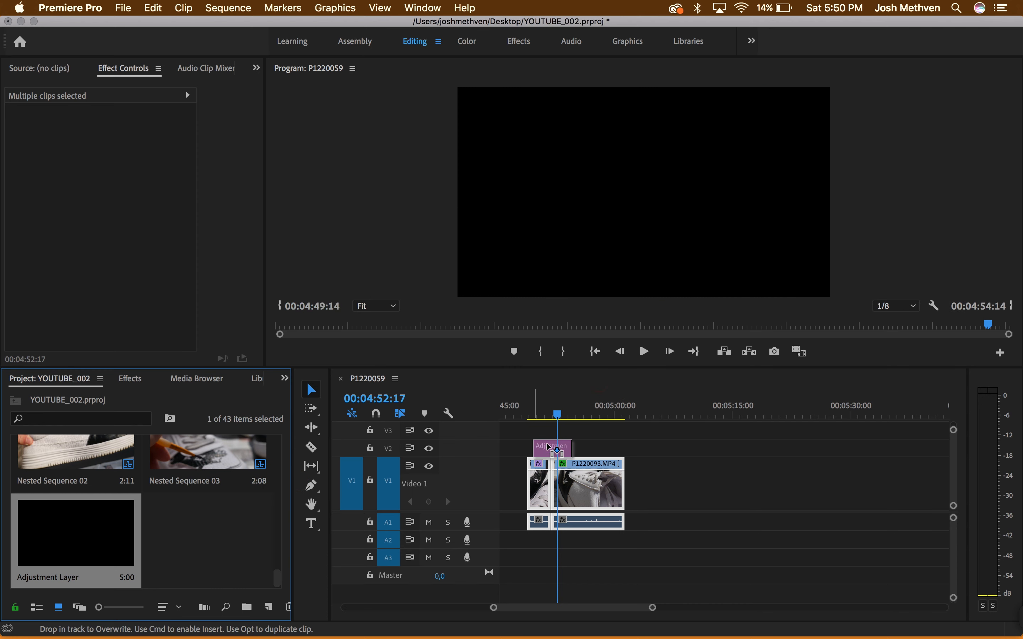
click(130, 379)
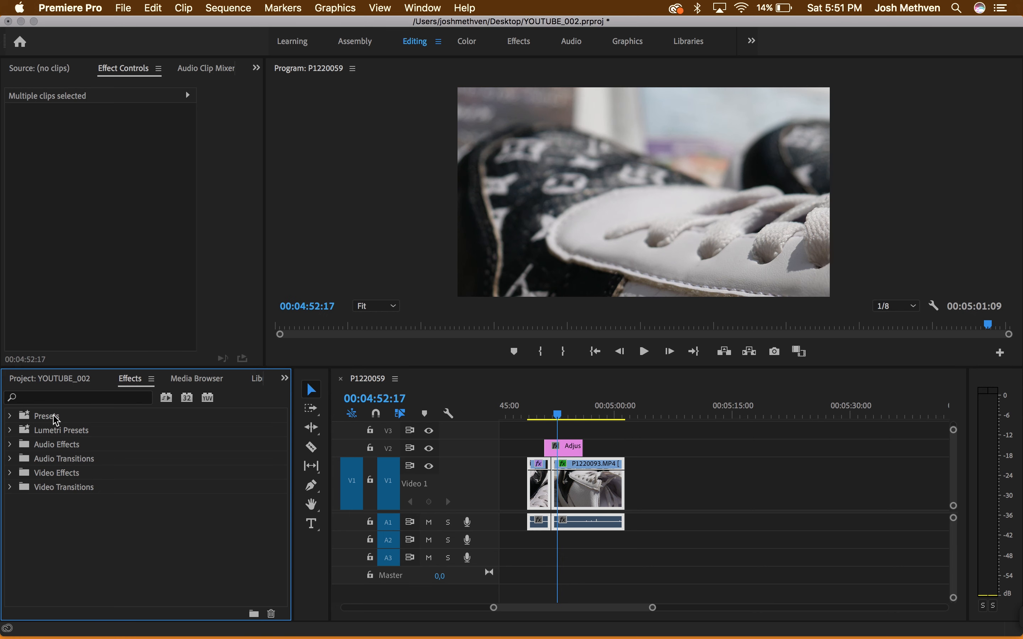
- Import the TRANSITIONS.prfpset preset file from Downloads into the Presets folder
right_click(49, 416)
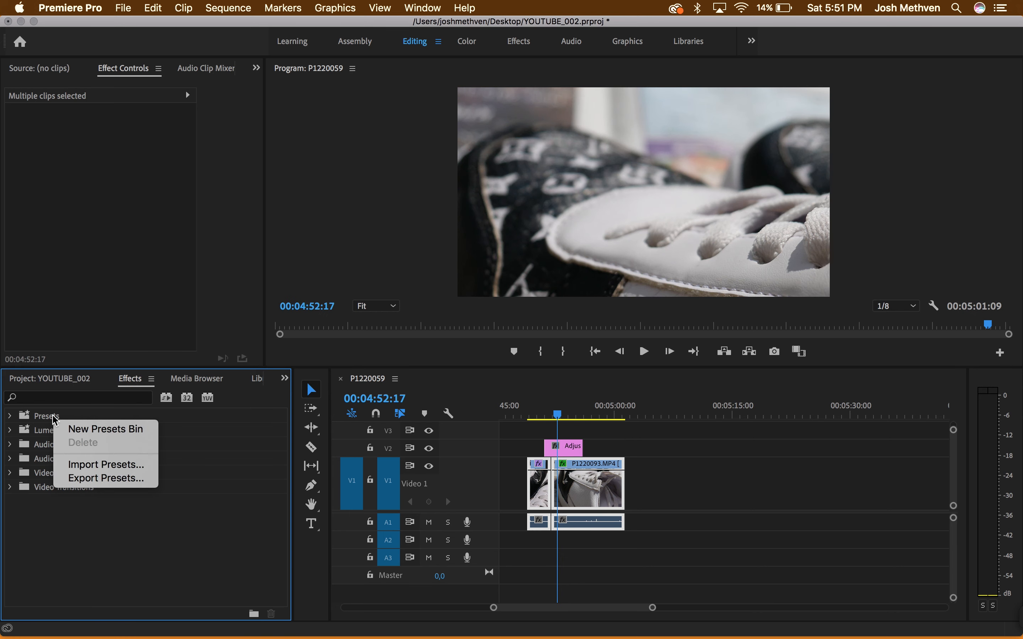
mouse_move(76, 464)
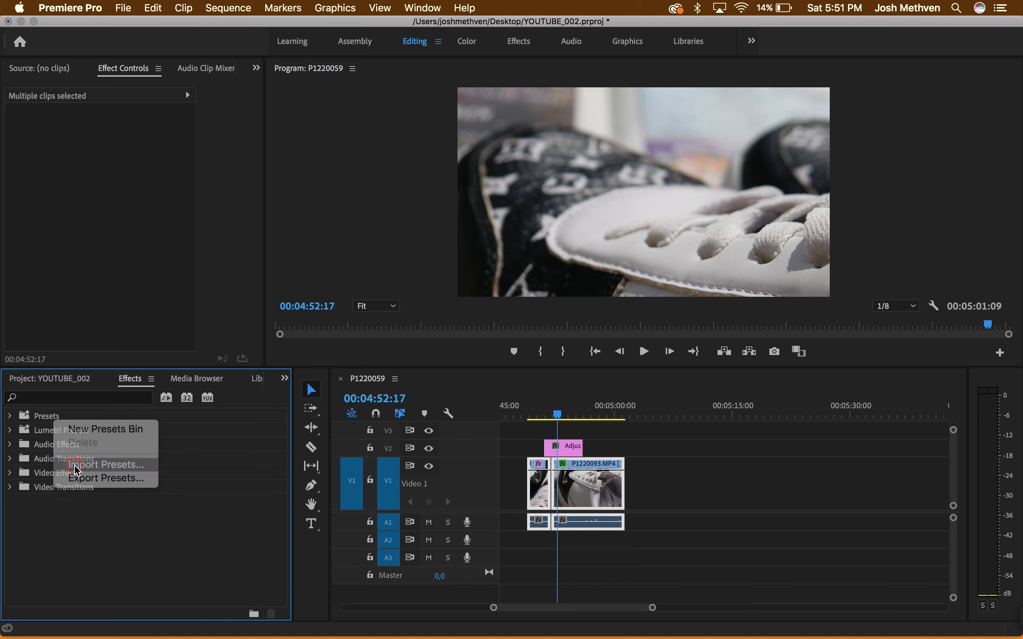
click(105, 465)
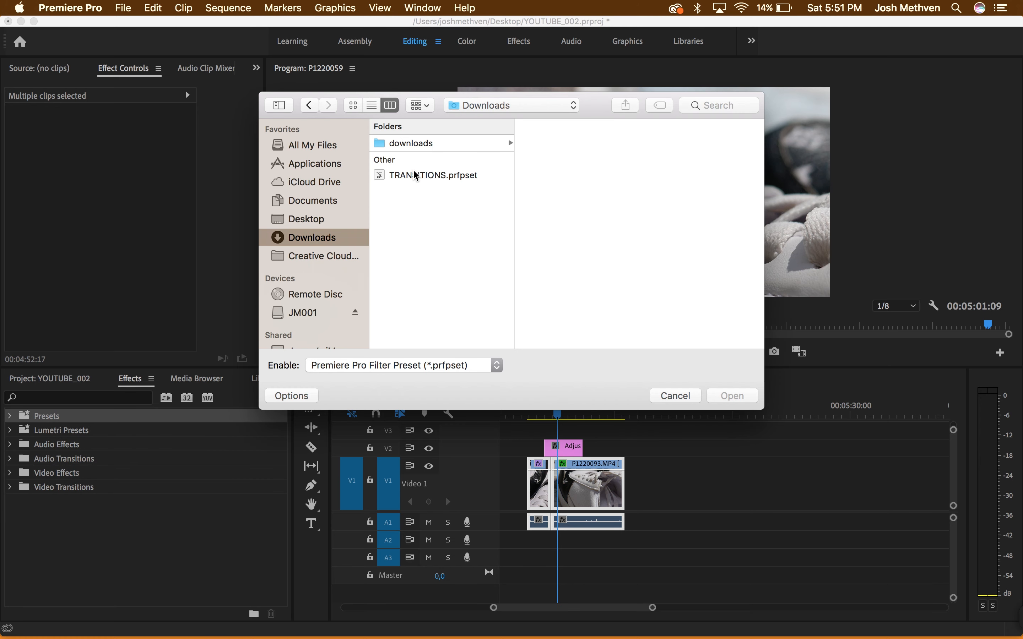
click(433, 175)
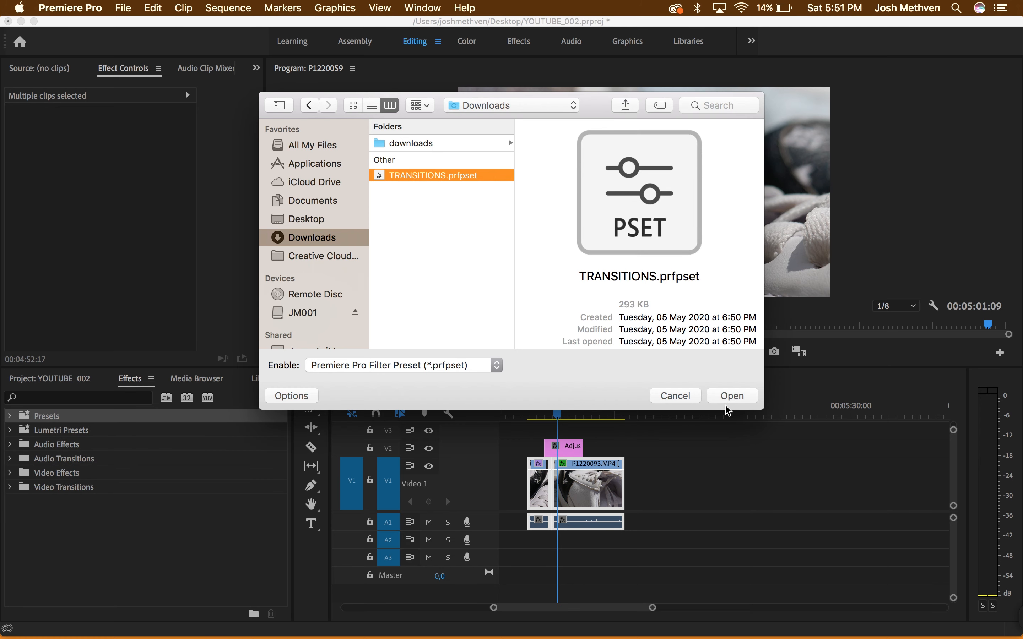
click(731, 396)
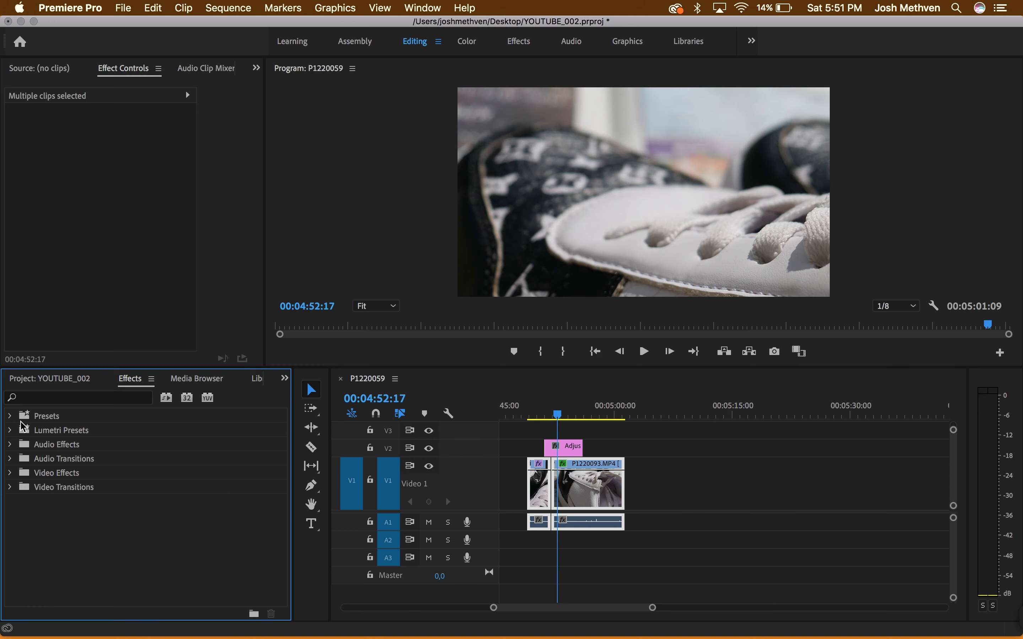
- Expand Presets > TRANSITIONS and apply Roll In Clockwise to the adjustment layer
click(10, 415)
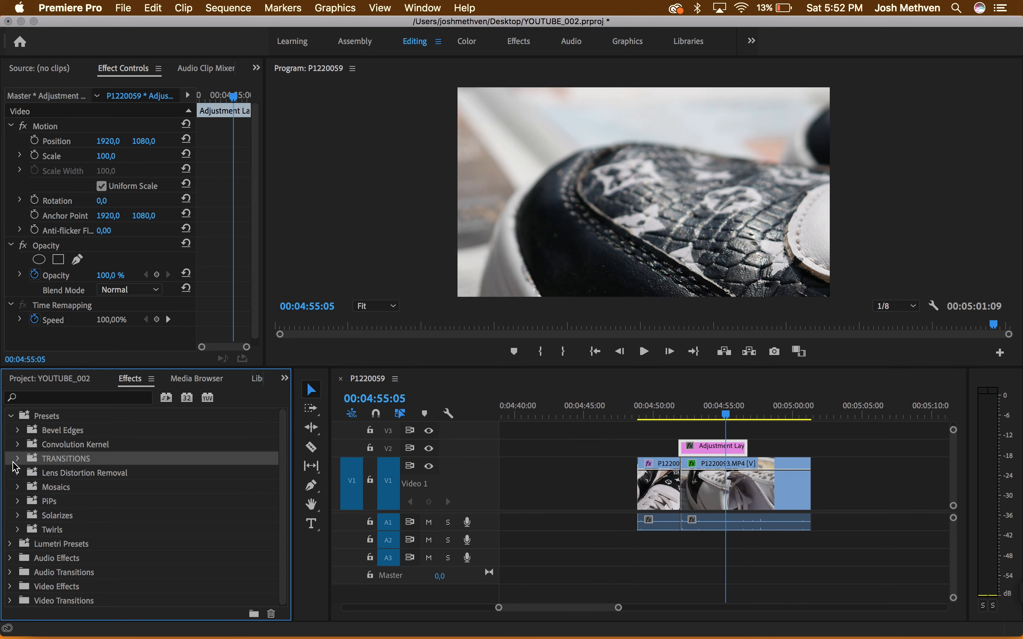
click(17, 459)
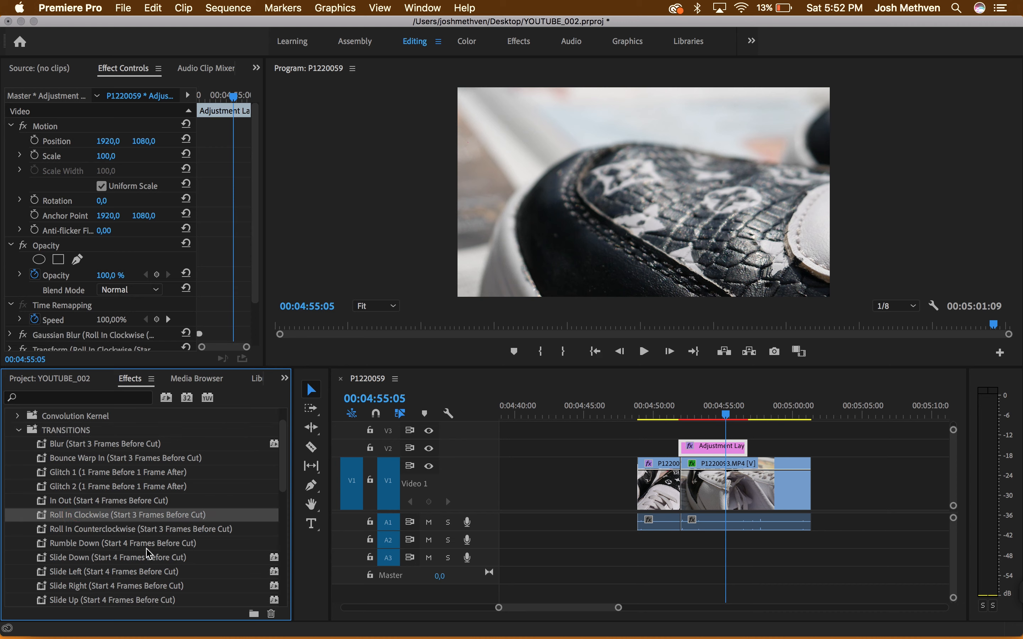
mouse_move(144, 590)
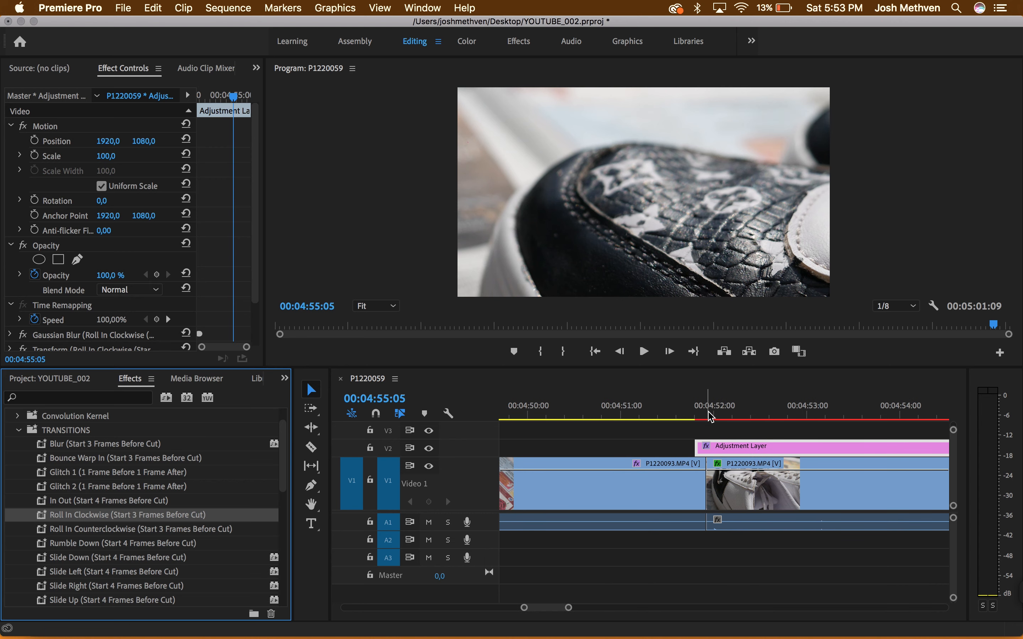
click(710, 416)
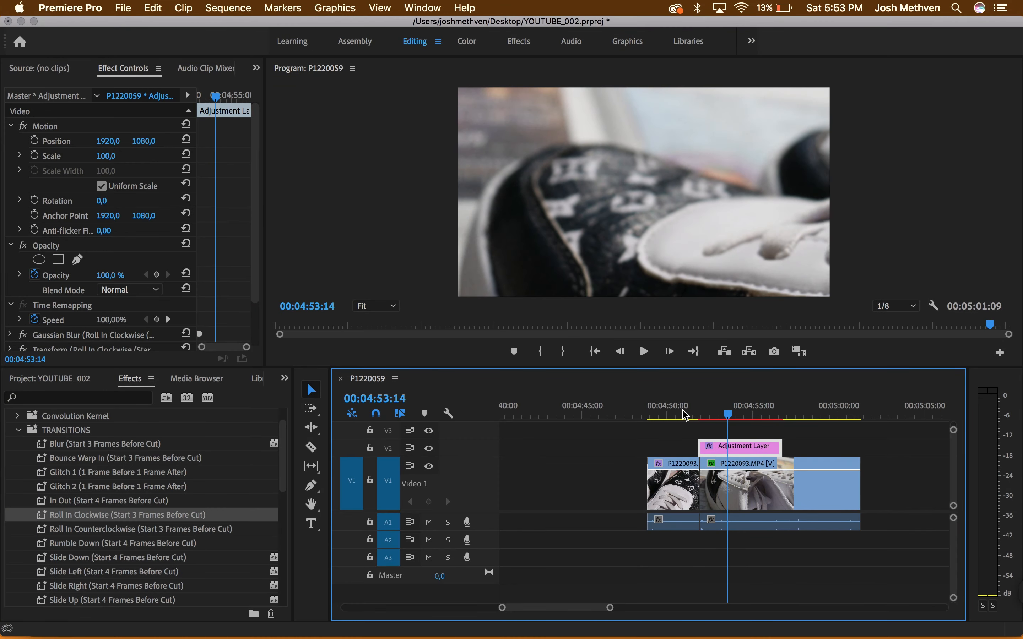
mouse_move(475, 196)
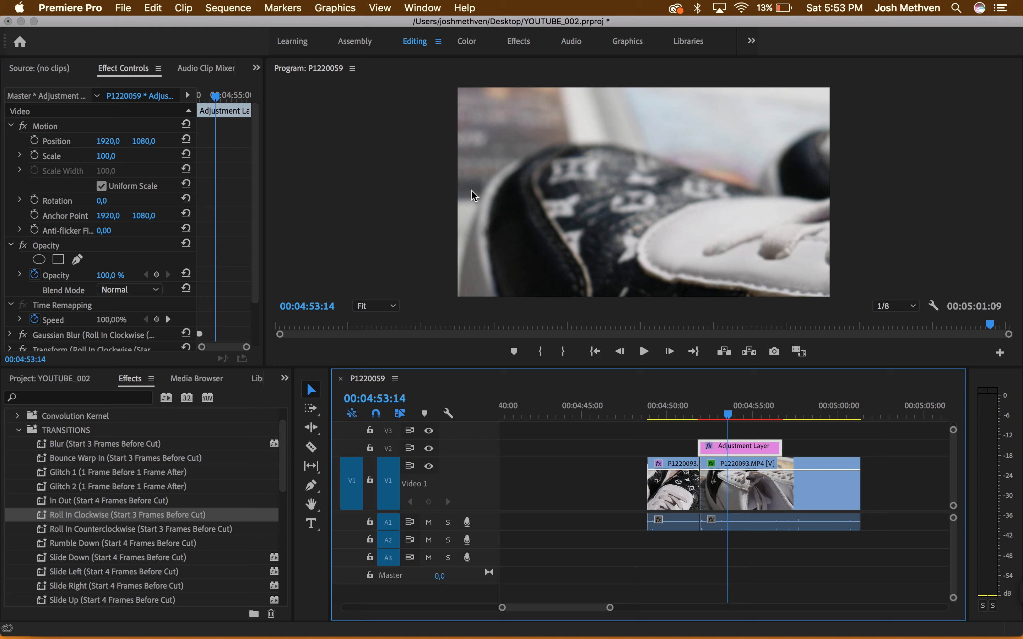